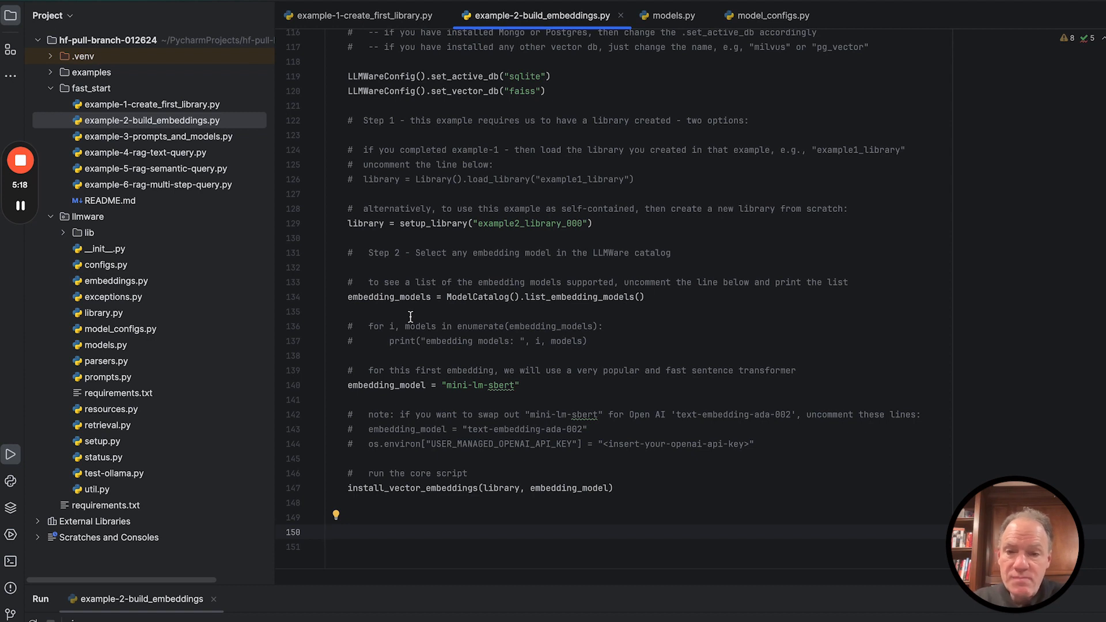
Review the embedding_model lines using mini-lm-sbert and bring install_vector_embeddings into view
double_click(494, 296)
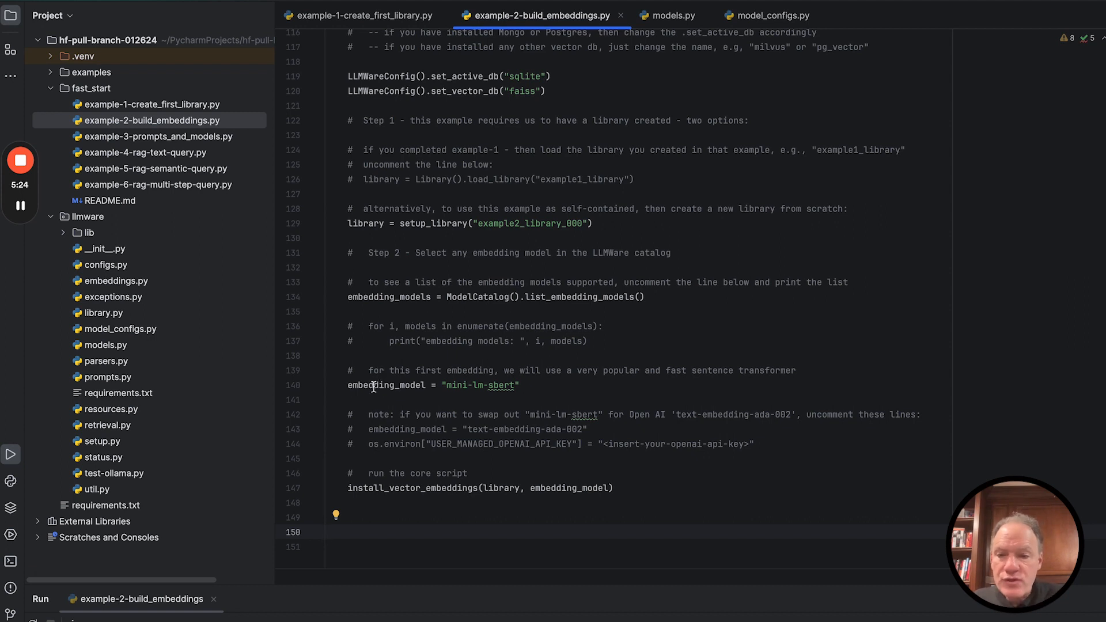
double_click(480, 385)
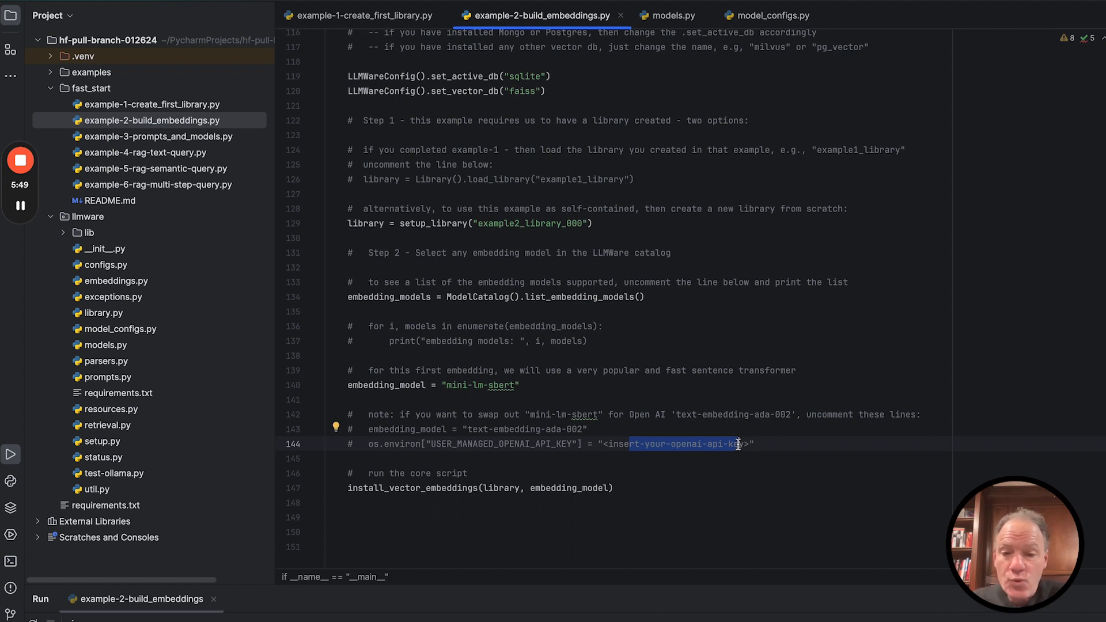
click(716, 473)
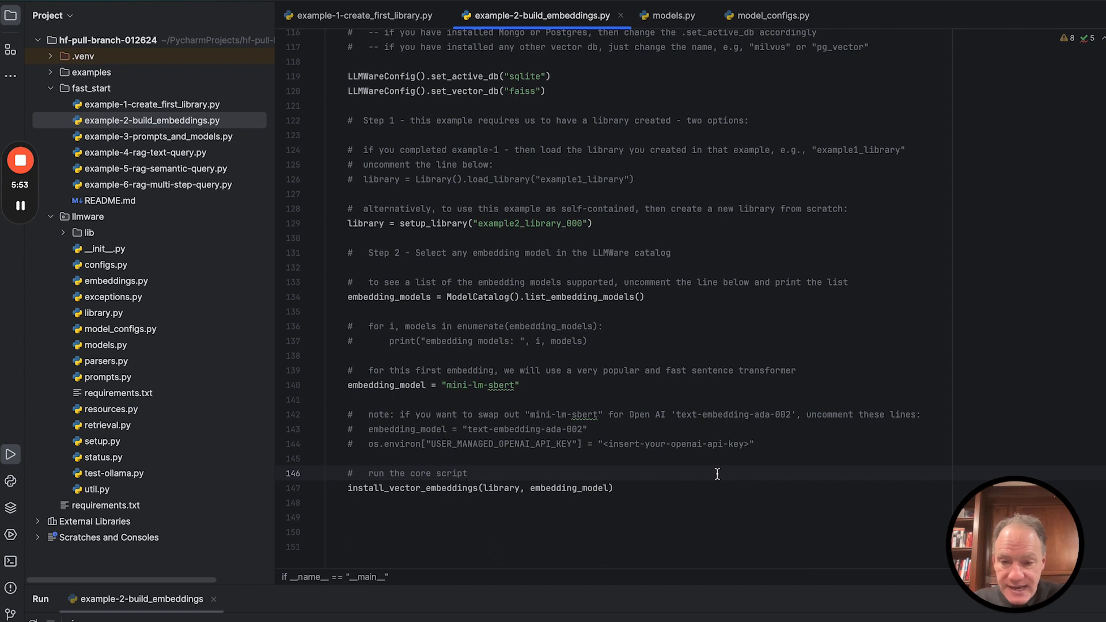
click(467, 472)
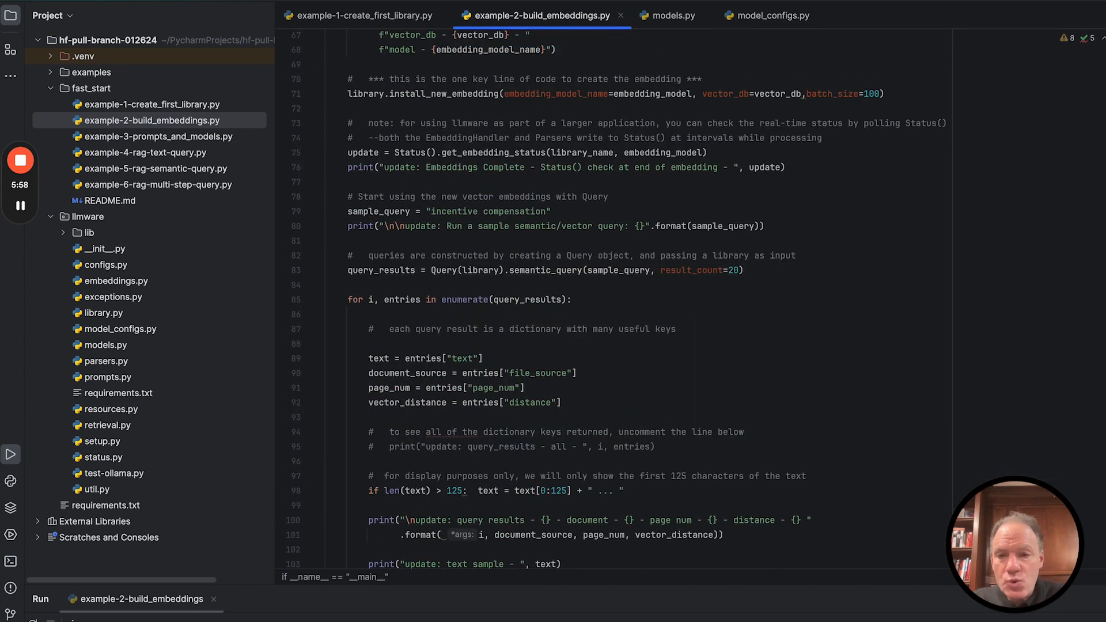
scroll(up, 3)
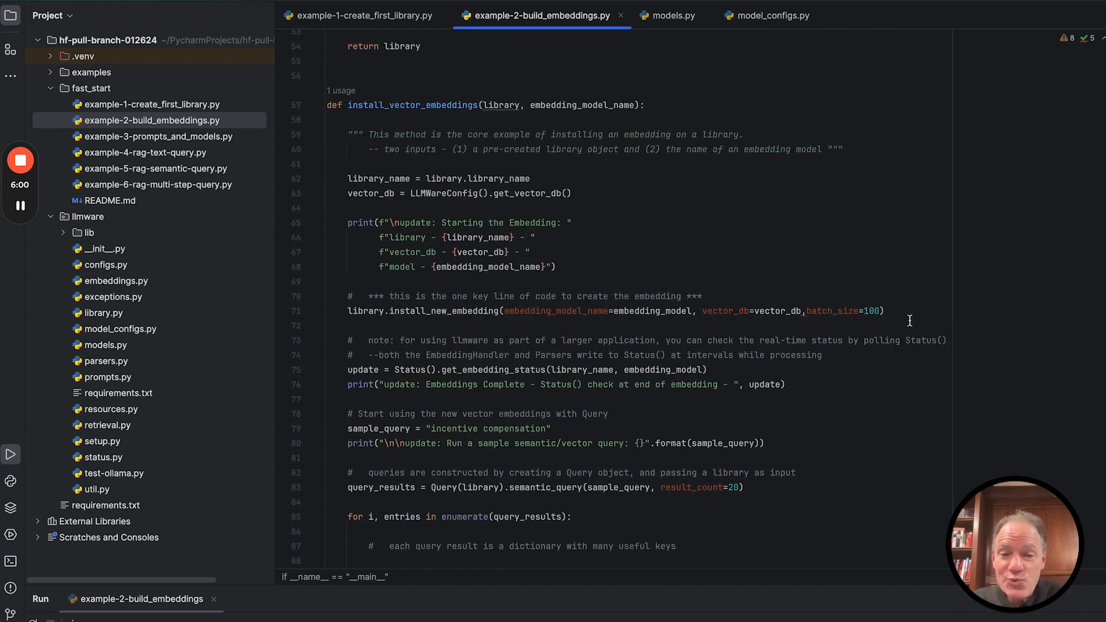
mouse_move(731, 410)
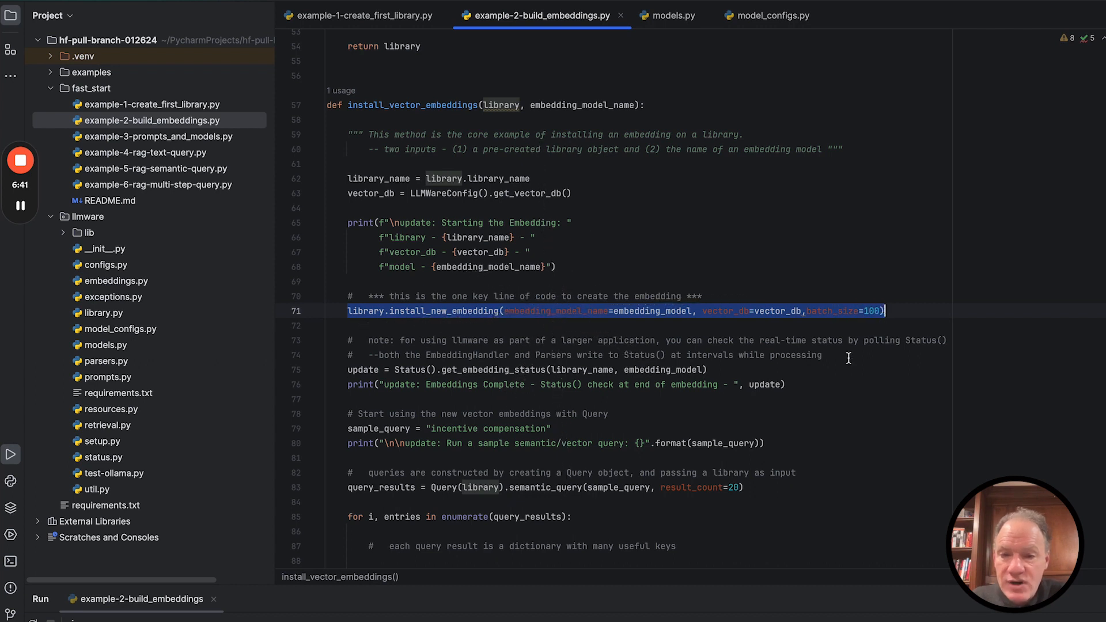
click(821, 355)
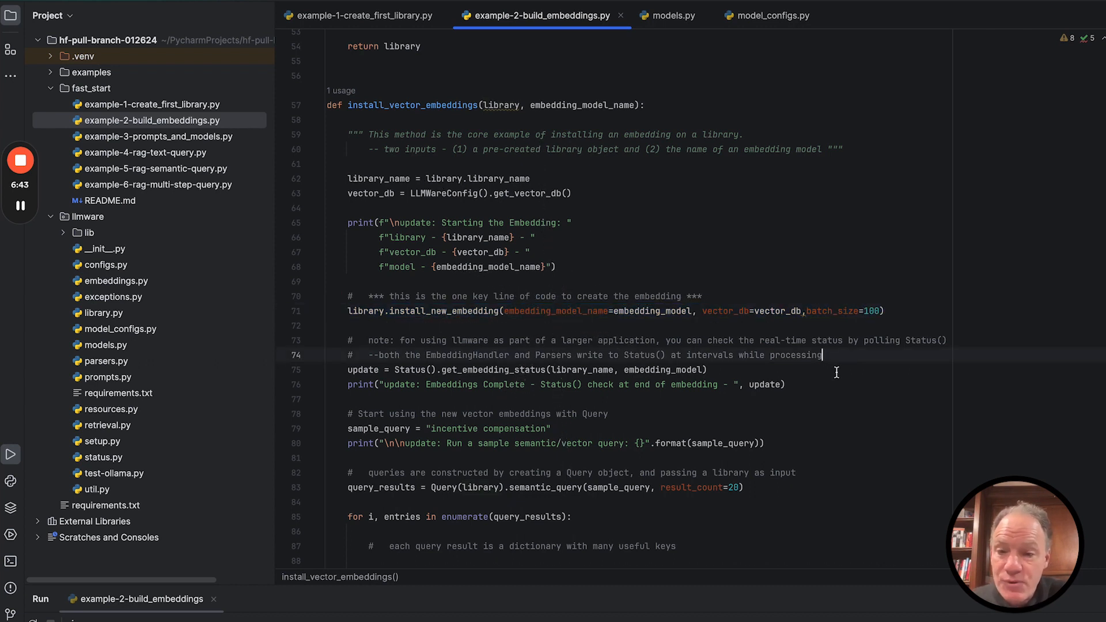